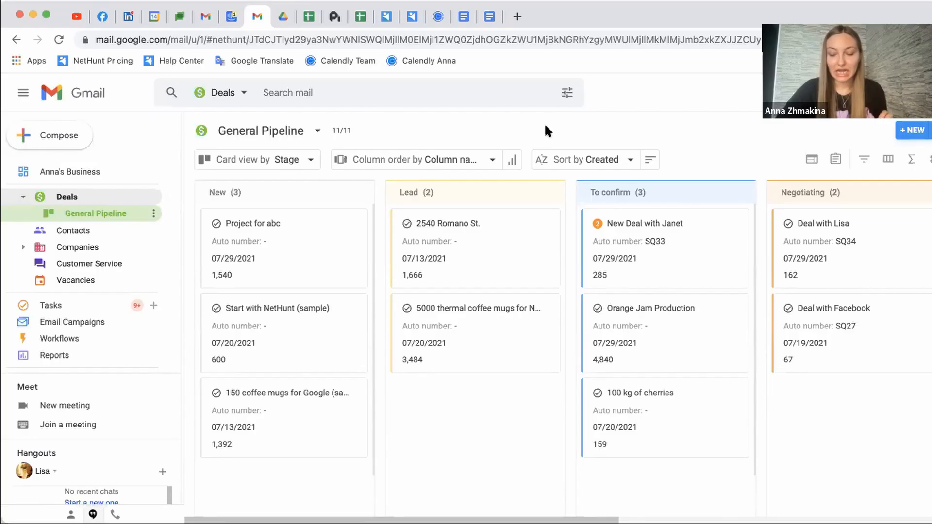
pyautogui.moveTo(380, 156)
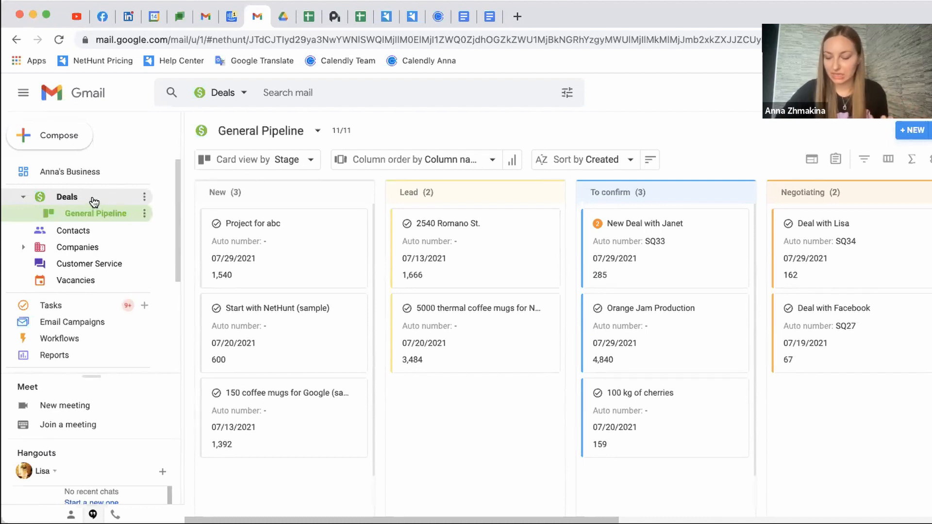
pyautogui.moveTo(76, 247)
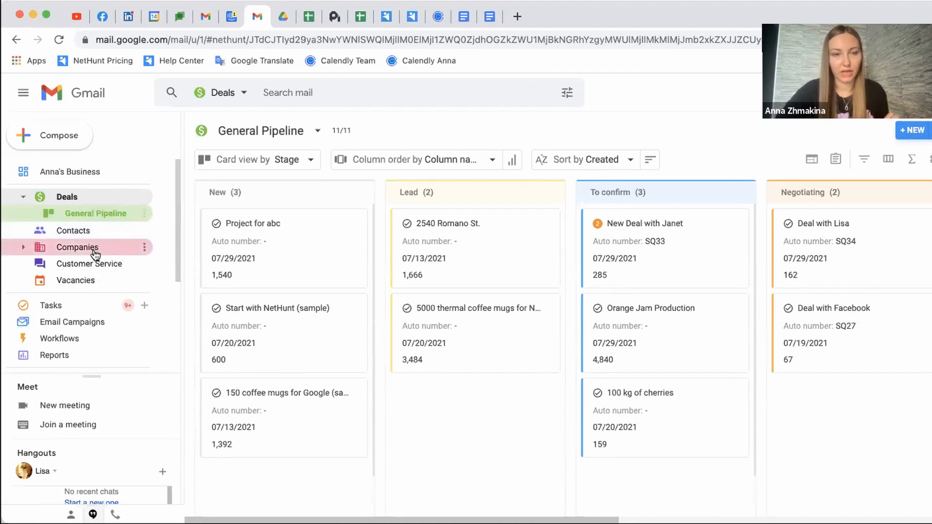
# Show the Companies folder as a card view grouped by Lead source
pyautogui.click(77, 246)
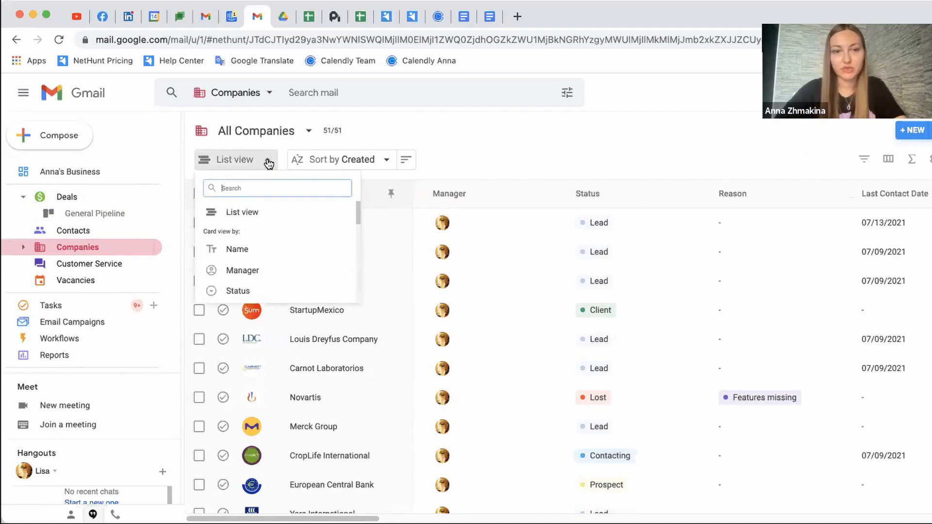
pyautogui.write('le')
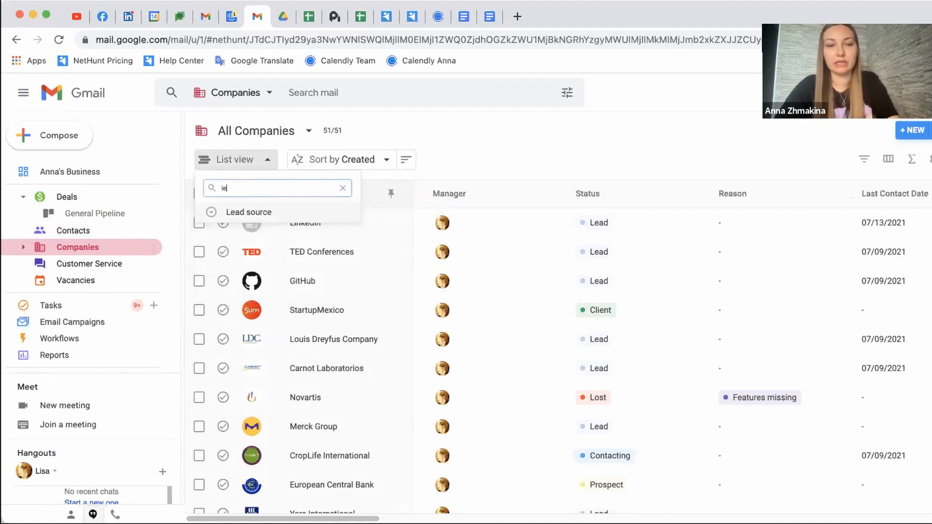
pyautogui.click(248, 212)
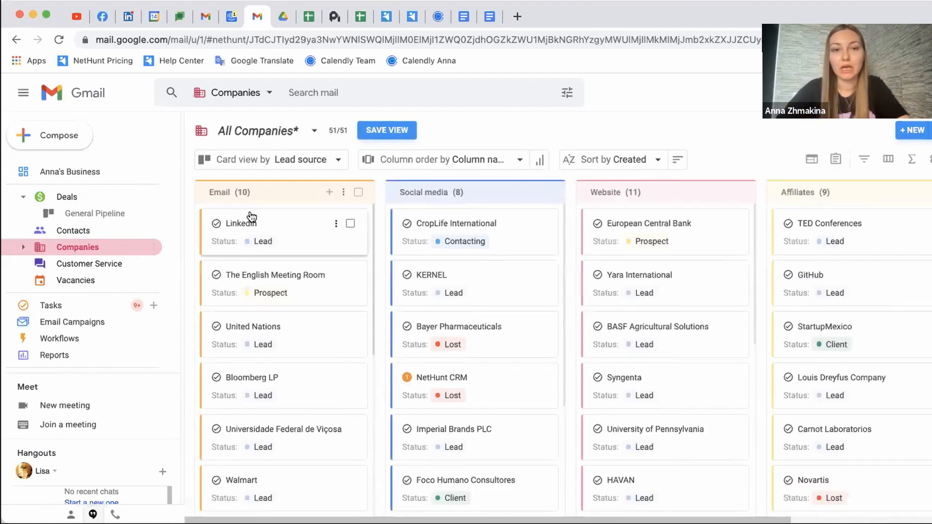
pyautogui.moveTo(512, 135)
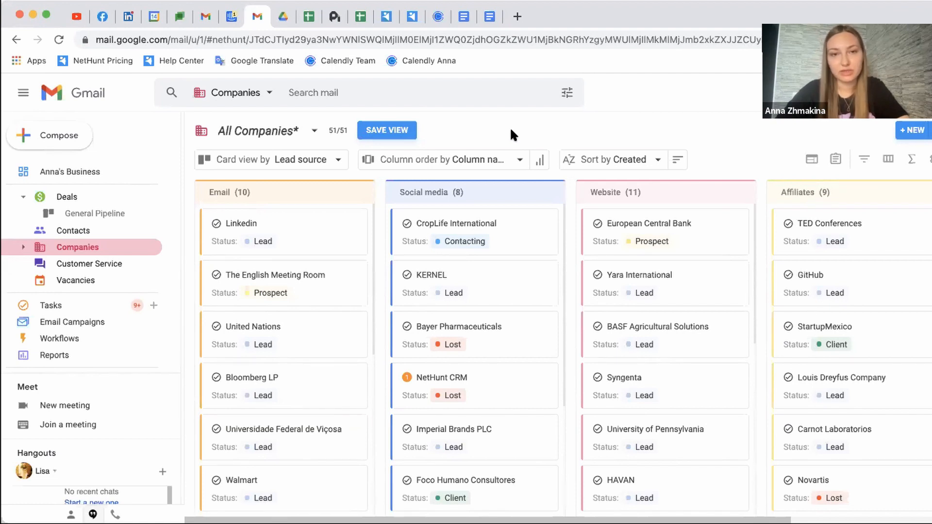
pyautogui.moveTo(614, 200)
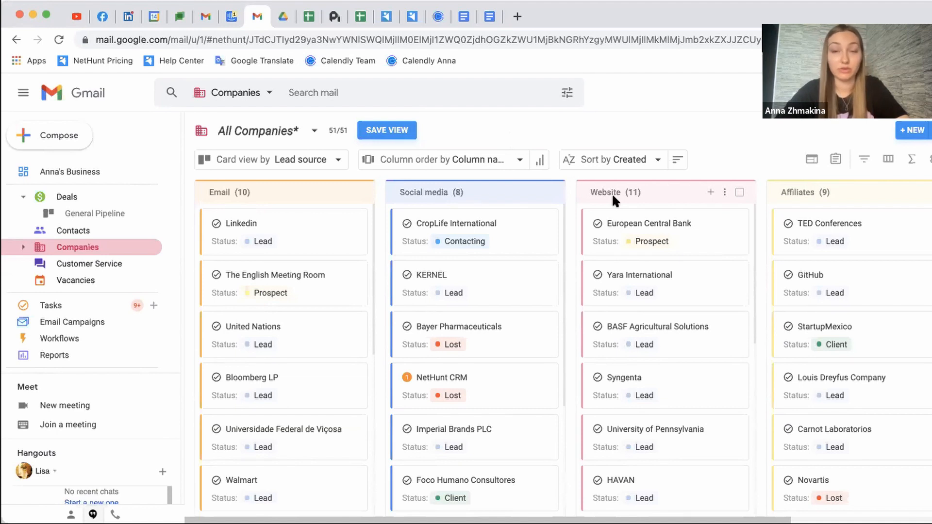
pyautogui.moveTo(533, 207)
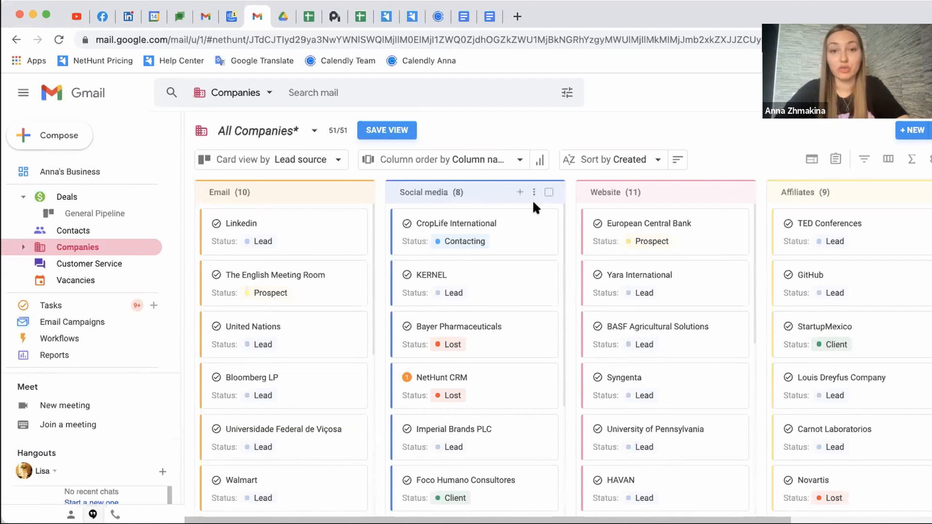
pyautogui.moveTo(636, 127)
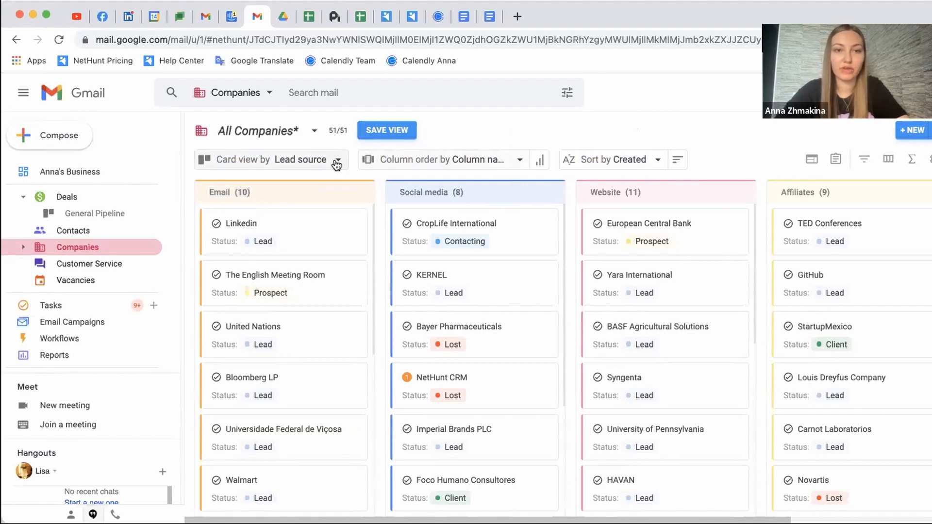
pyautogui.moveTo(763, 136)
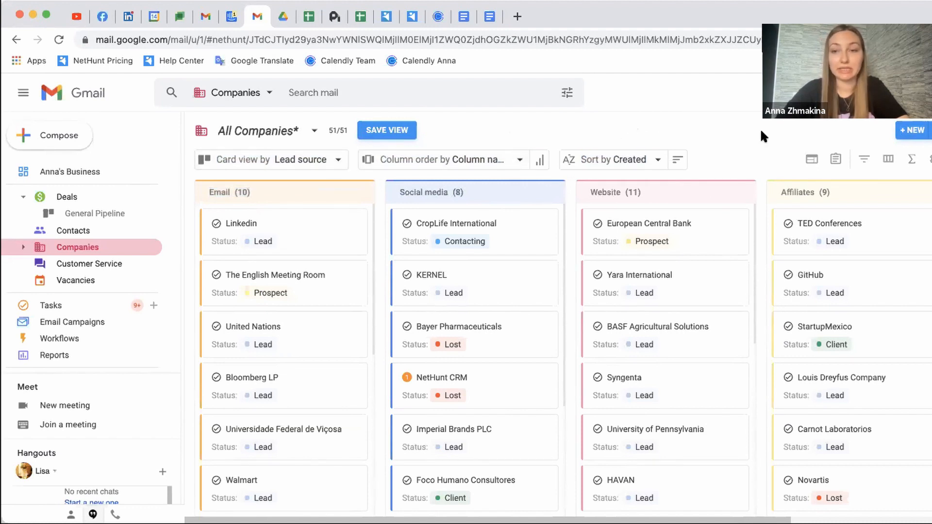
pyautogui.click(835, 159)
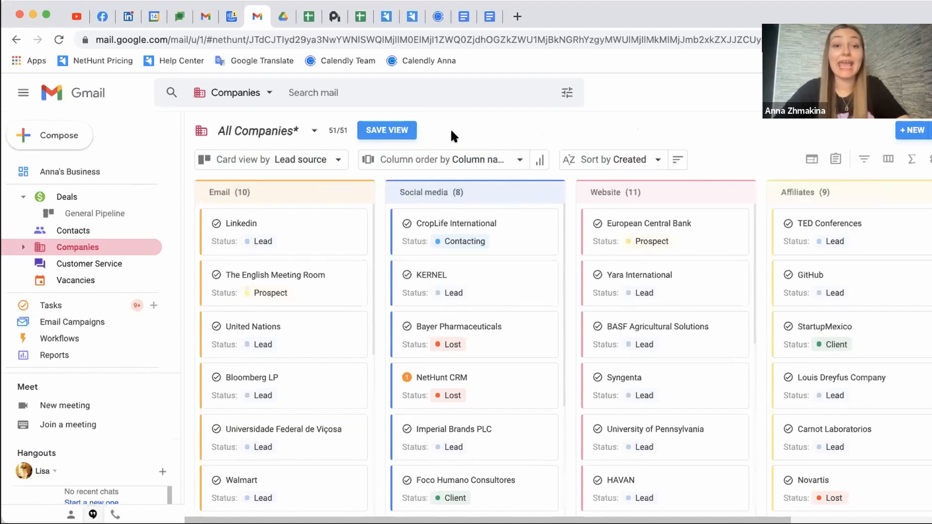
pyautogui.click(385, 130)
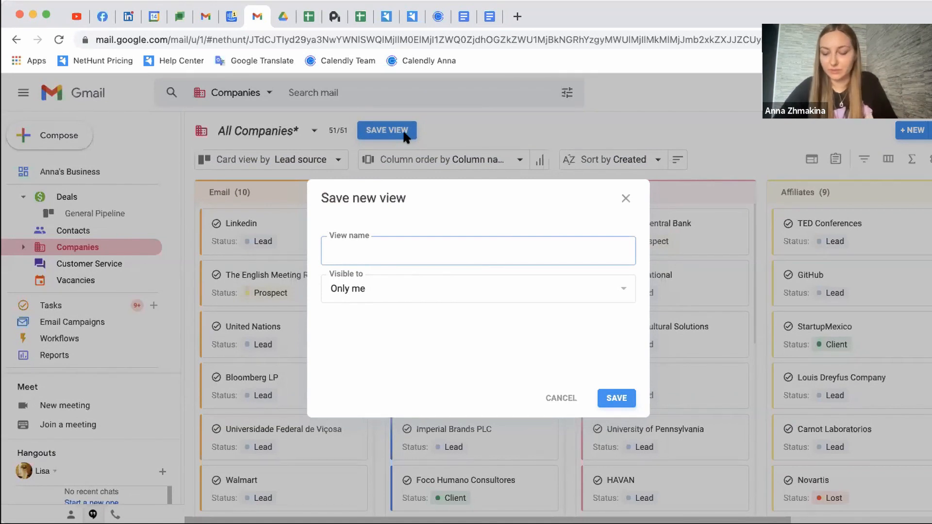
# Save the card board as view 'Lead source' visible to Everybody
pyautogui.write('Lead')
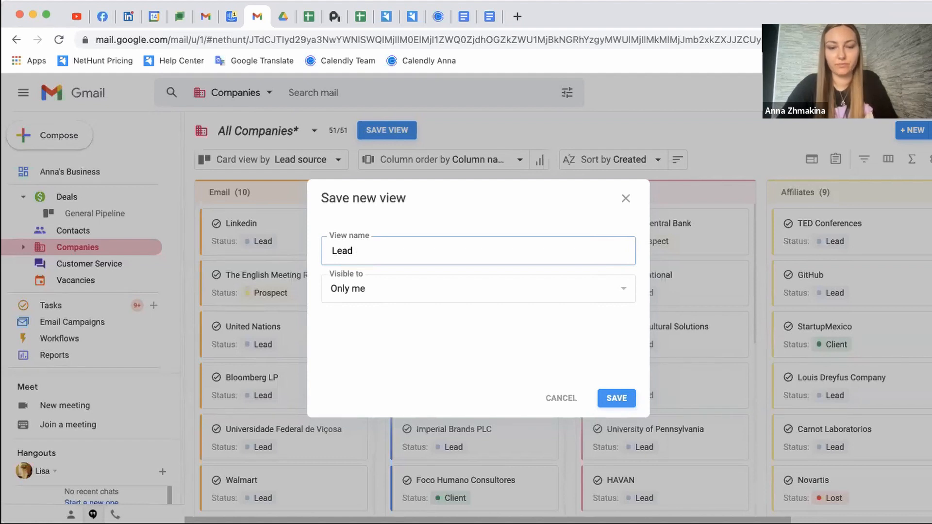
pyautogui.write('source')
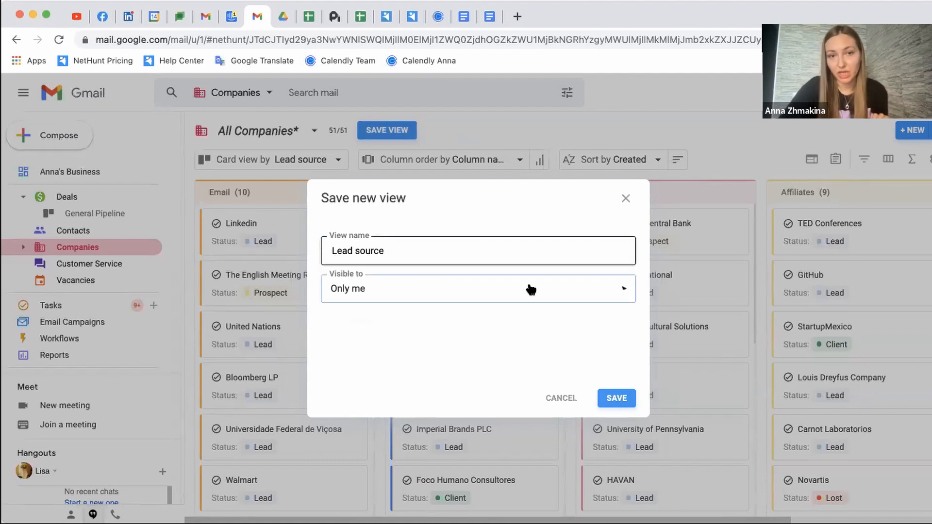
pyautogui.click(477, 288)
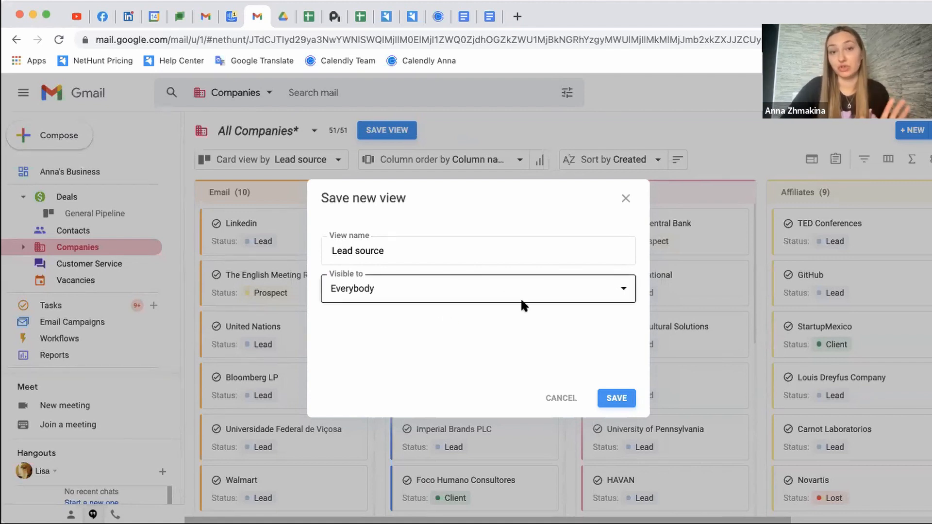
pyautogui.click(616, 398)
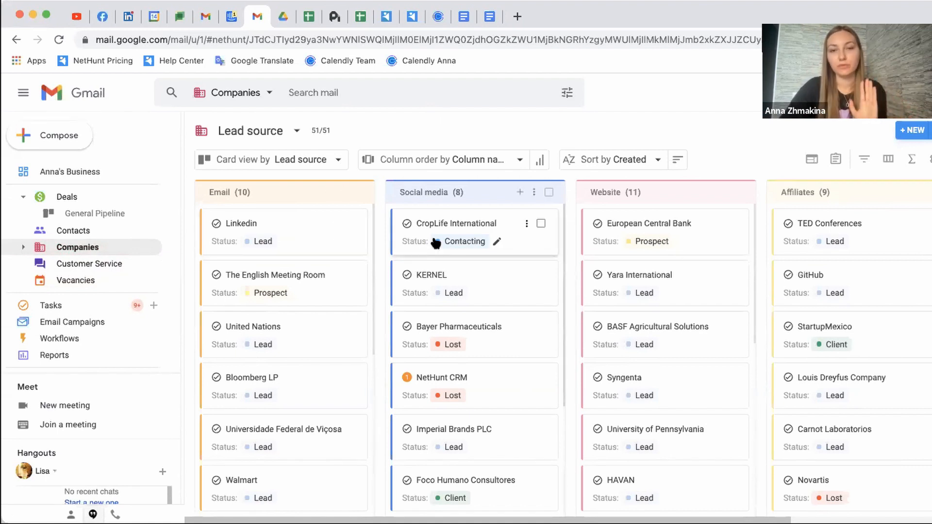
pyautogui.moveTo(463, 241)
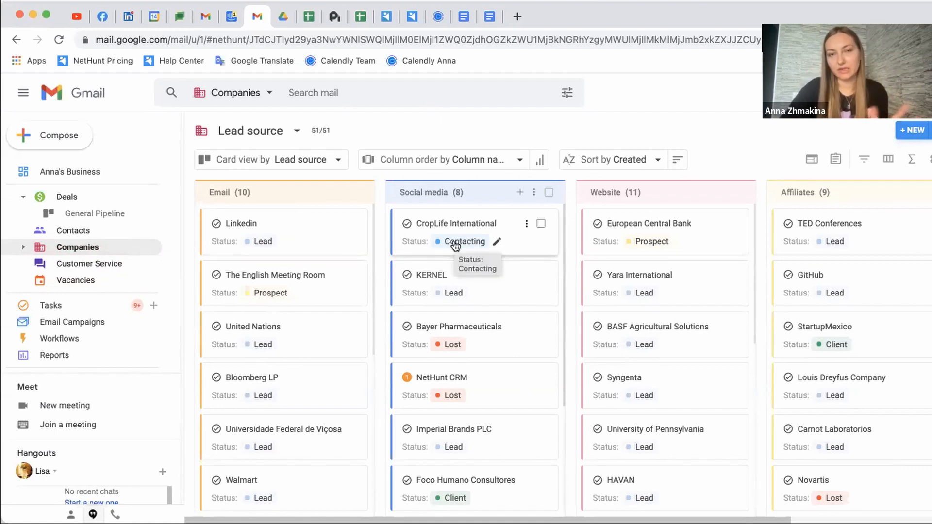